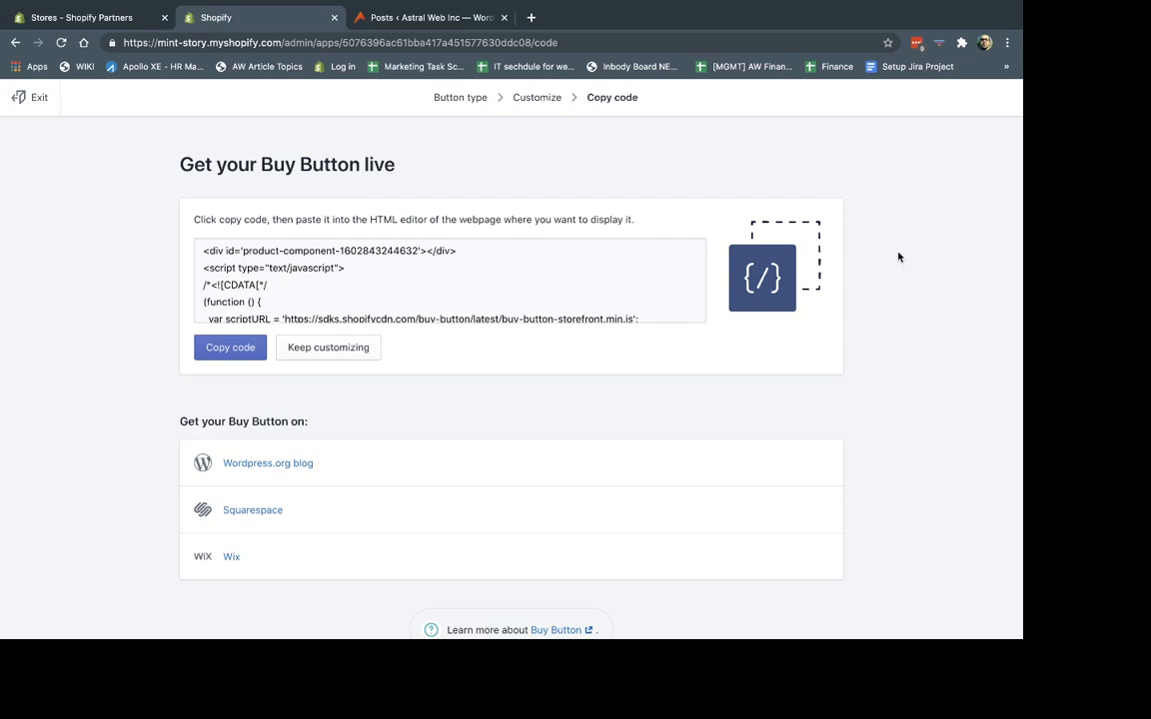
{"action": "mouse_move", "coordinate": [551, 114]}
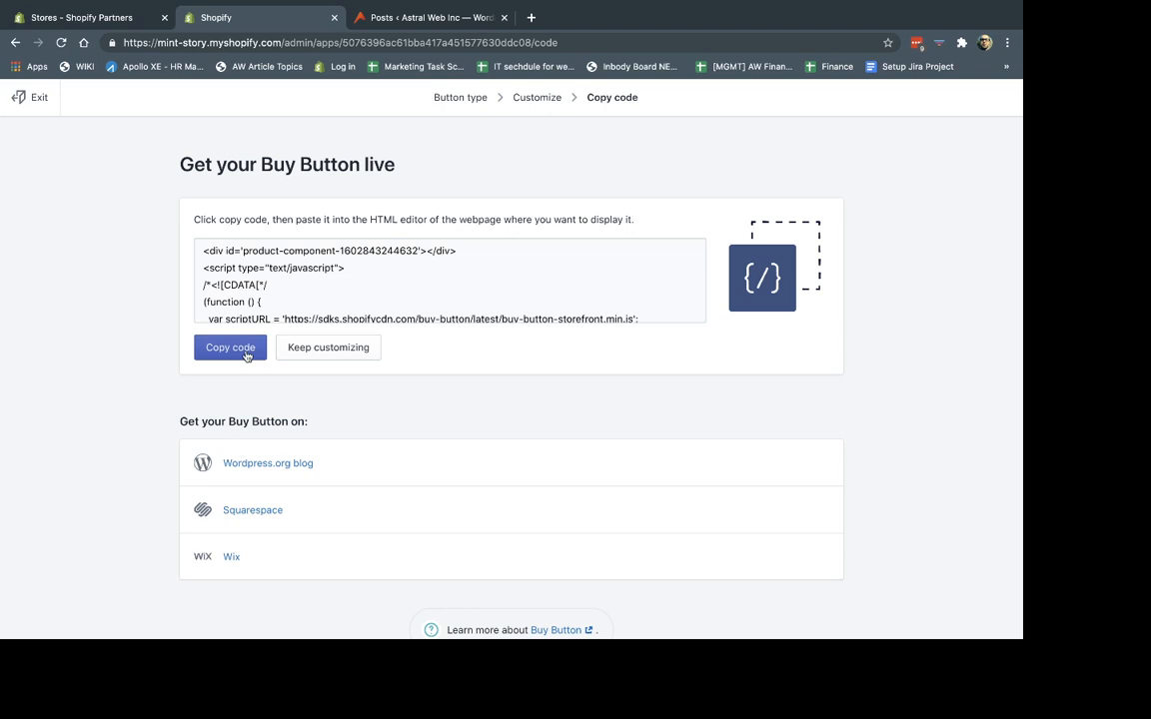
- Copy the generated Buy Button embed code from Shopify's final step
{"action": "left_click", "coordinate": [230, 348]}
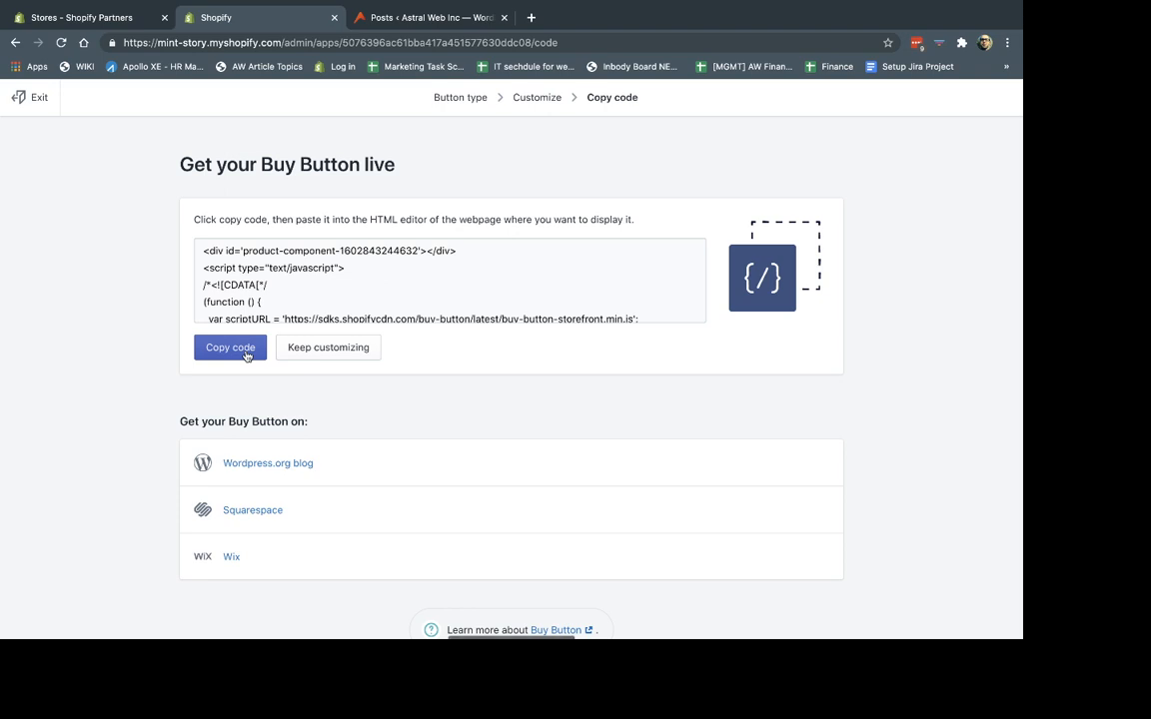
- Switch to the WordPress admin Posts list
{"action": "left_click", "coordinate": [439, 16]}
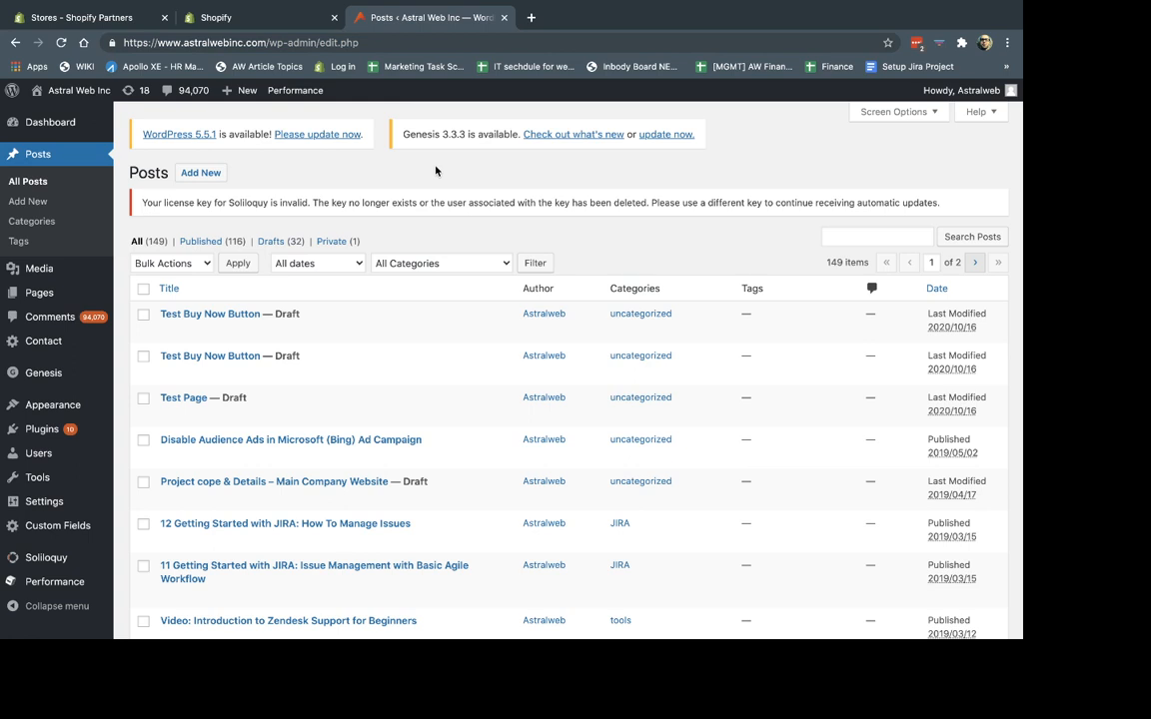
{"action": "mouse_move", "coordinate": [360, 168]}
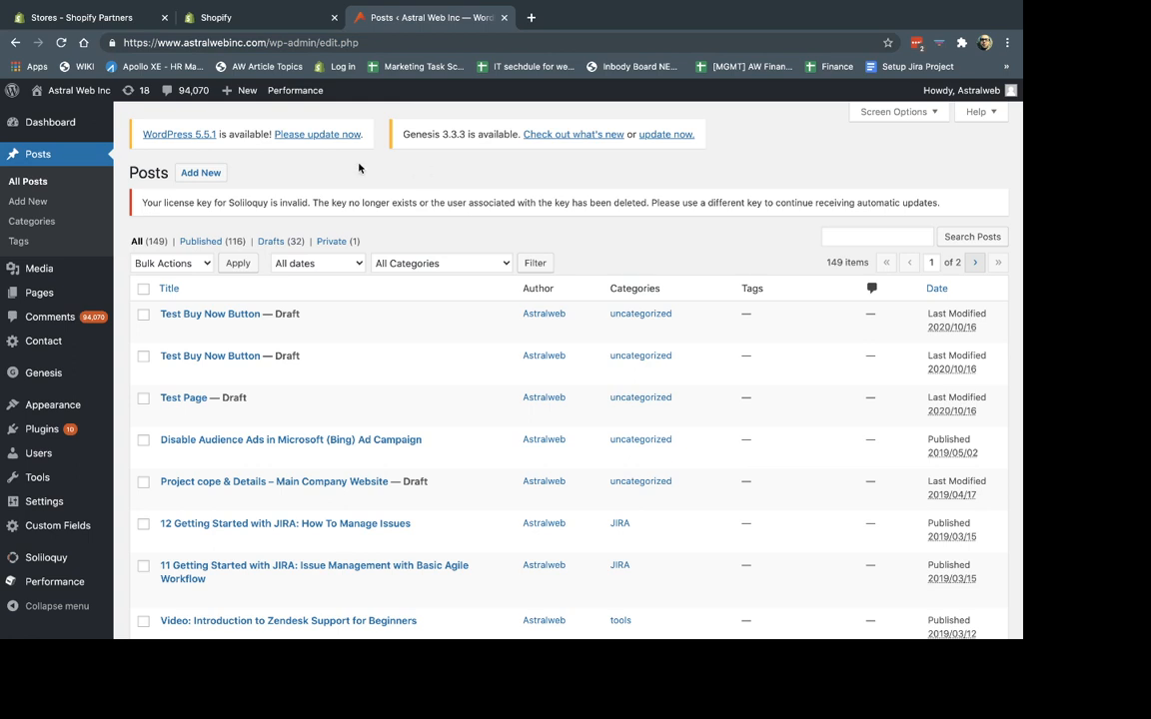
{"action": "mouse_move", "coordinate": [286, 176]}
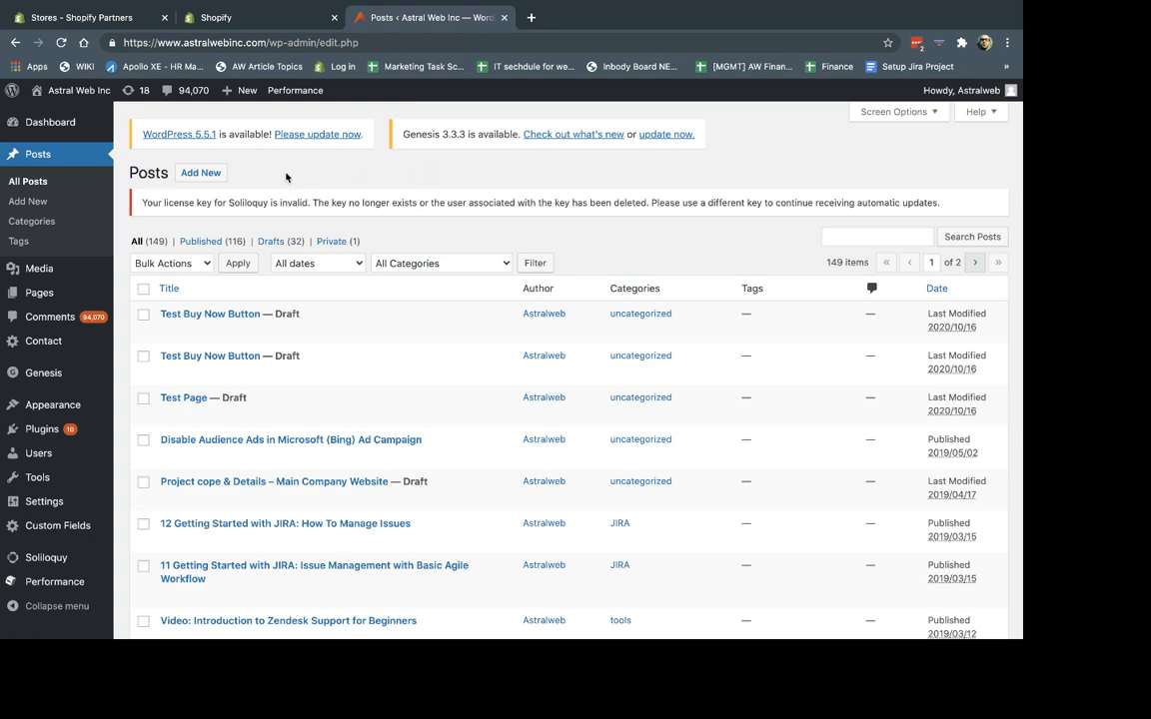
{"action": "mouse_move", "coordinate": [28, 199]}
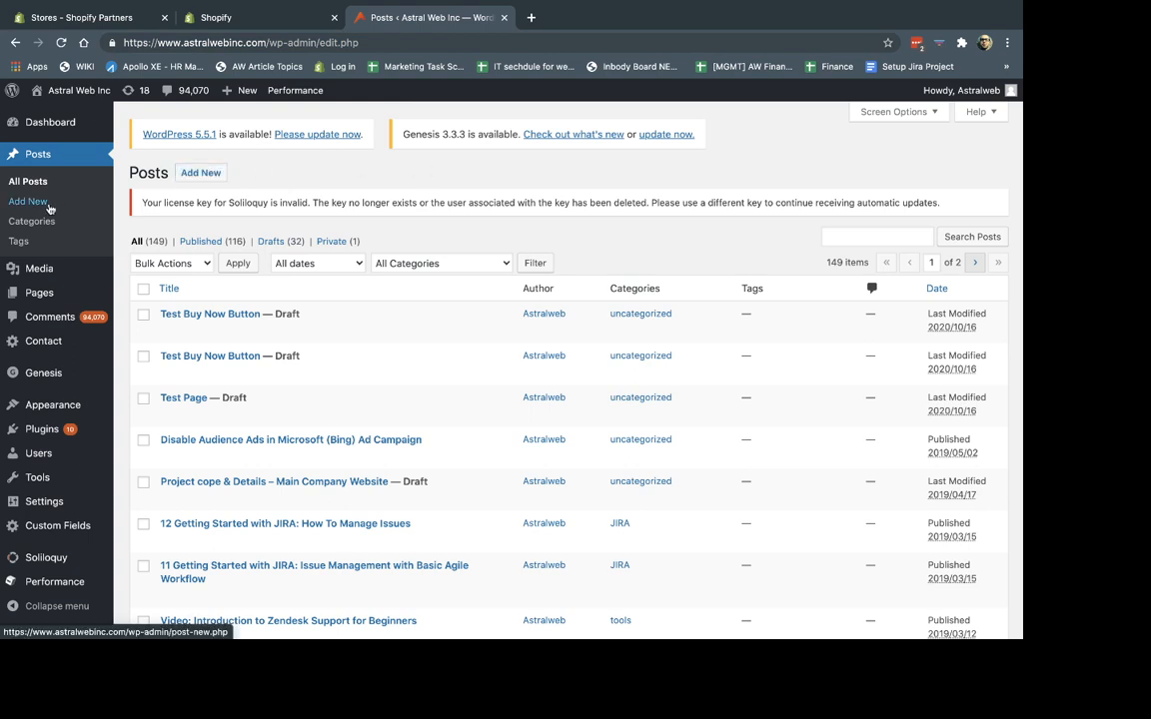
- Create a new post titled 'Test Button' with paragraphs 'This is a test', '2nd.' and 'the end.'
{"action": "left_click", "coordinate": [28, 199]}
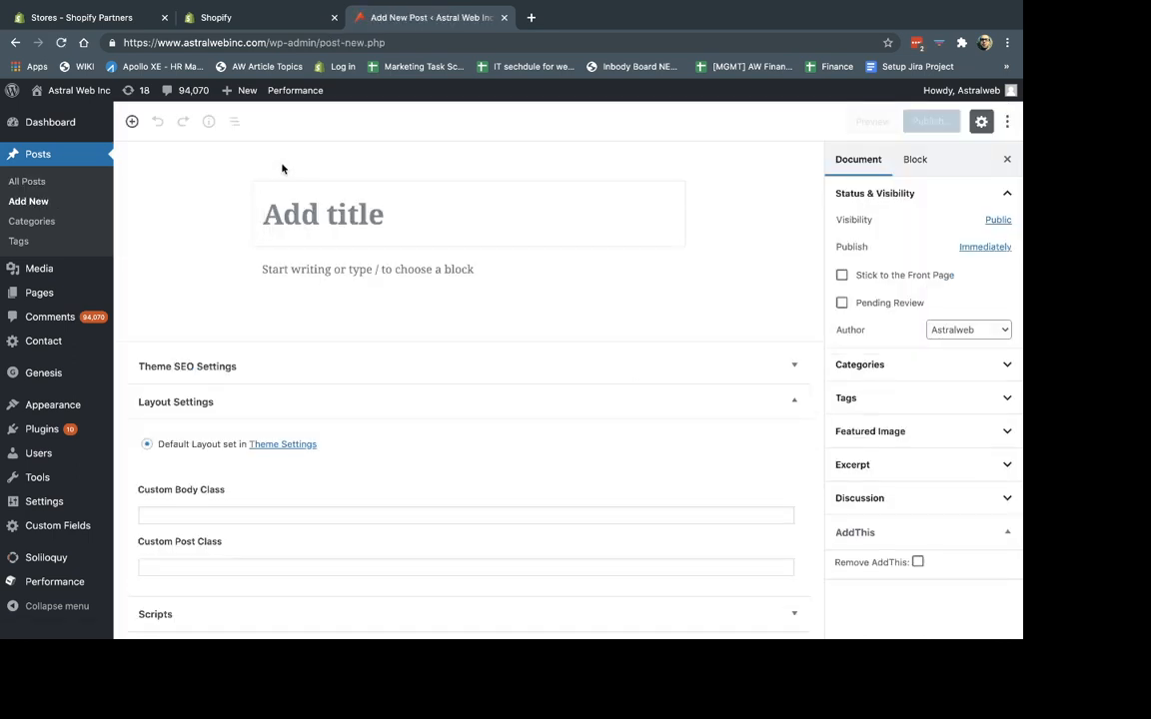
{"action": "type", "text": "Test Button"}
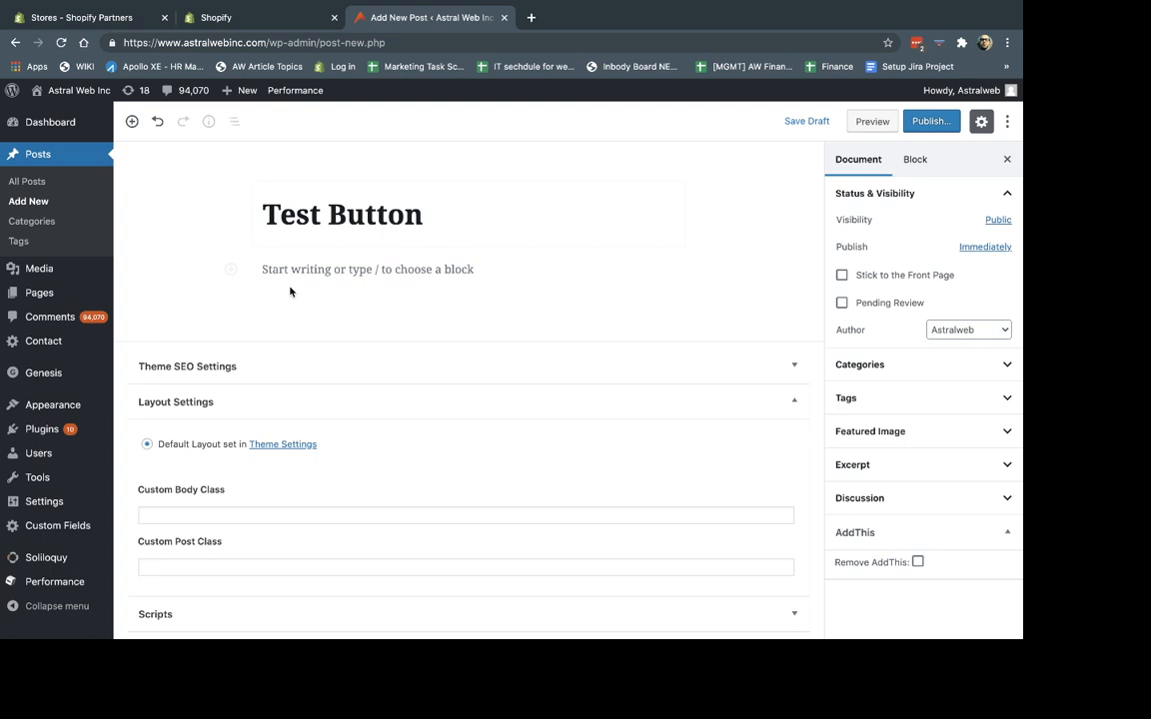
{"action": "type", "text": "This is a"}
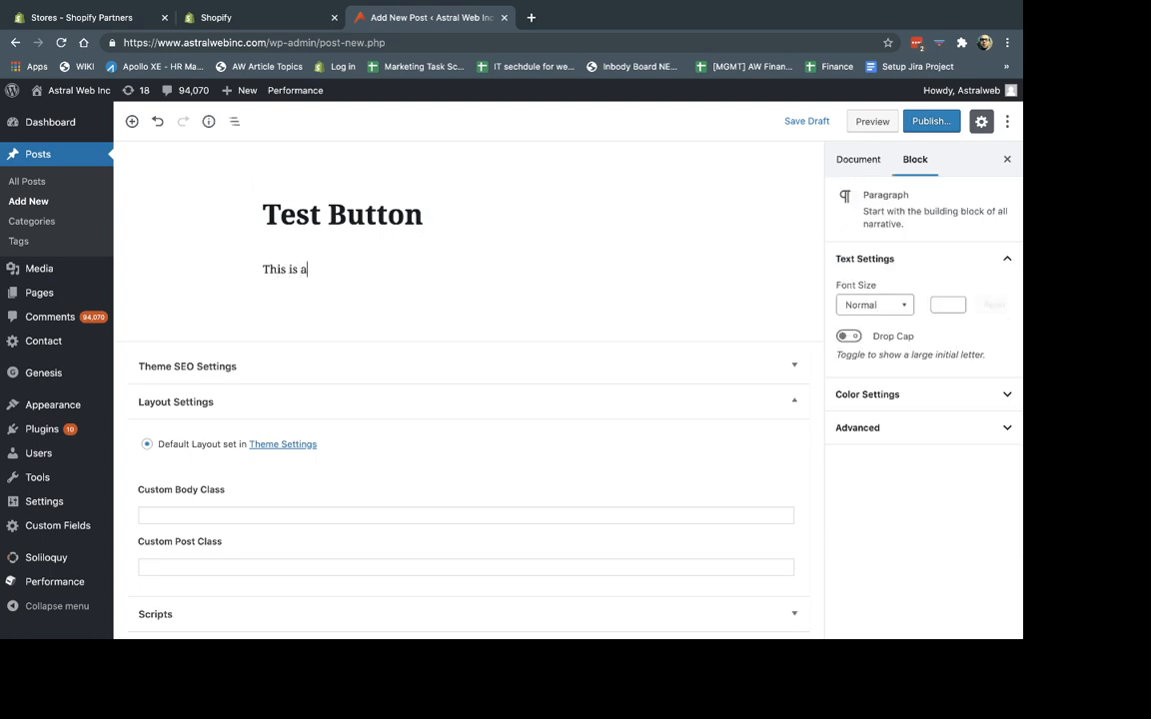
{"action": "type", "text": "test"}
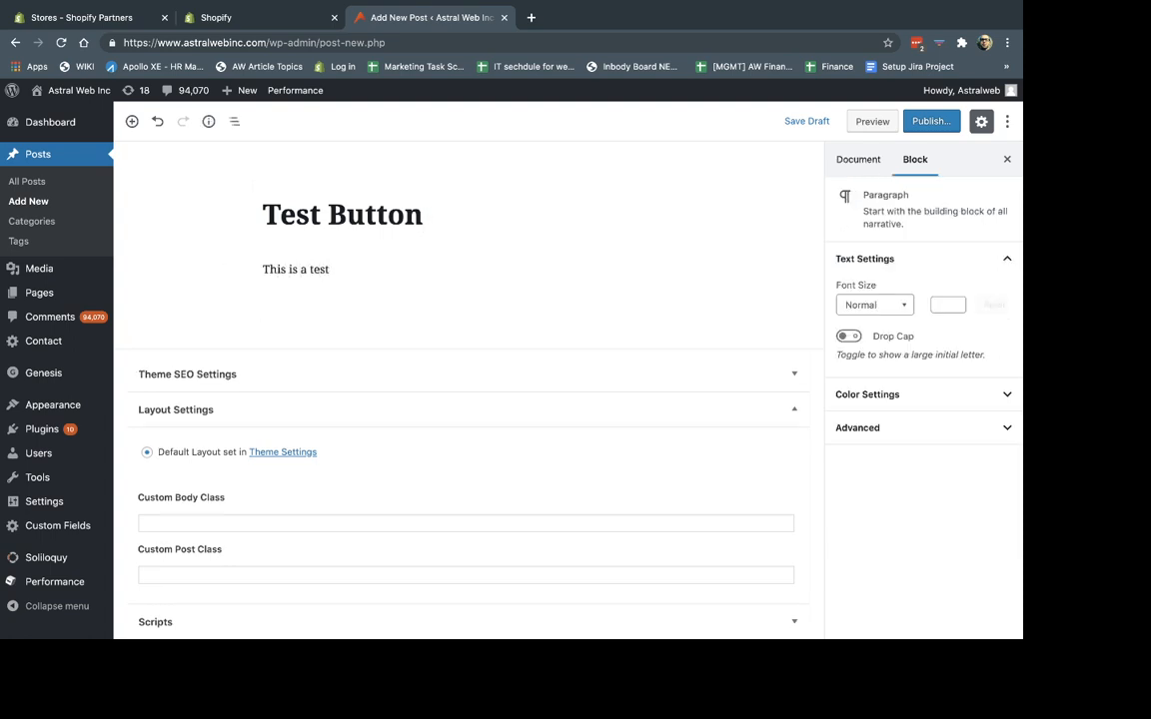
{"action": "type", "text": "2nd."}
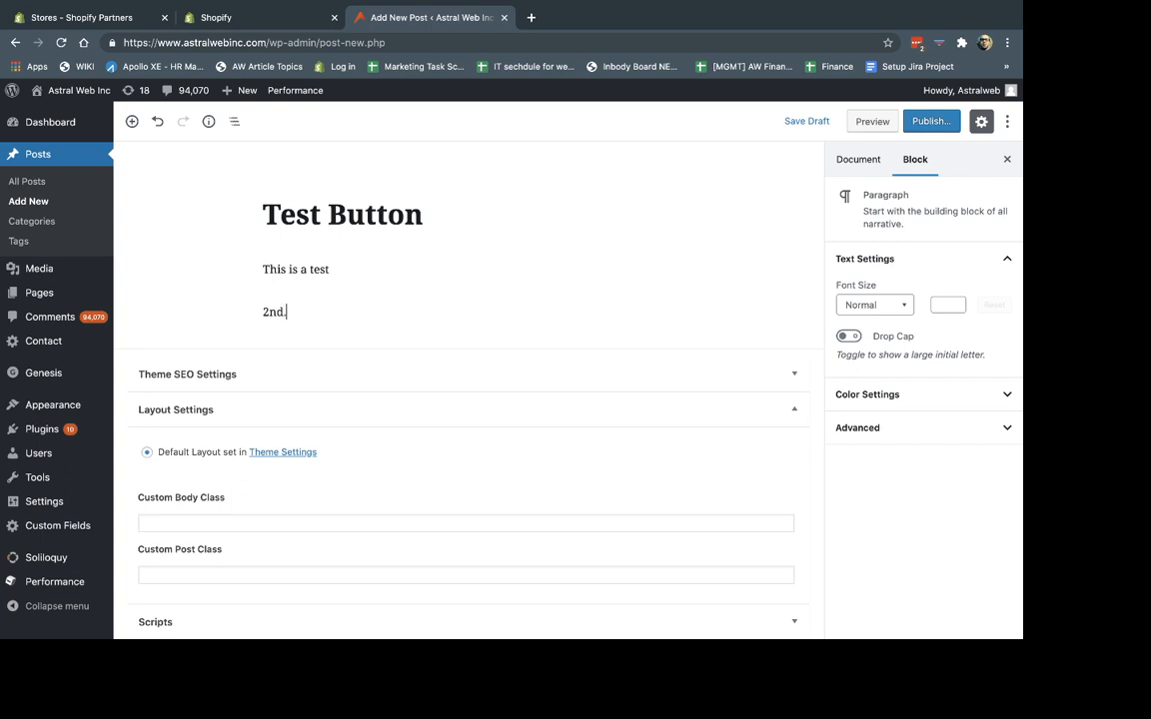
{"action": "type", "text": "the end."}
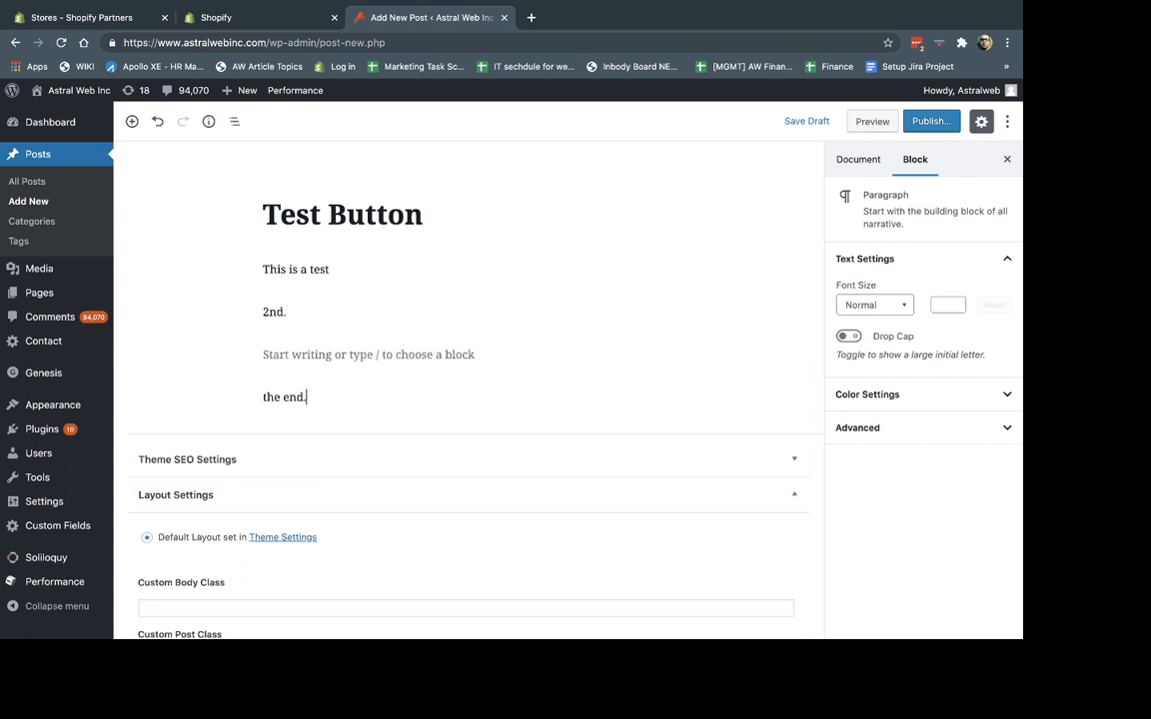
{"action": "left_click", "coordinate": [284, 395]}
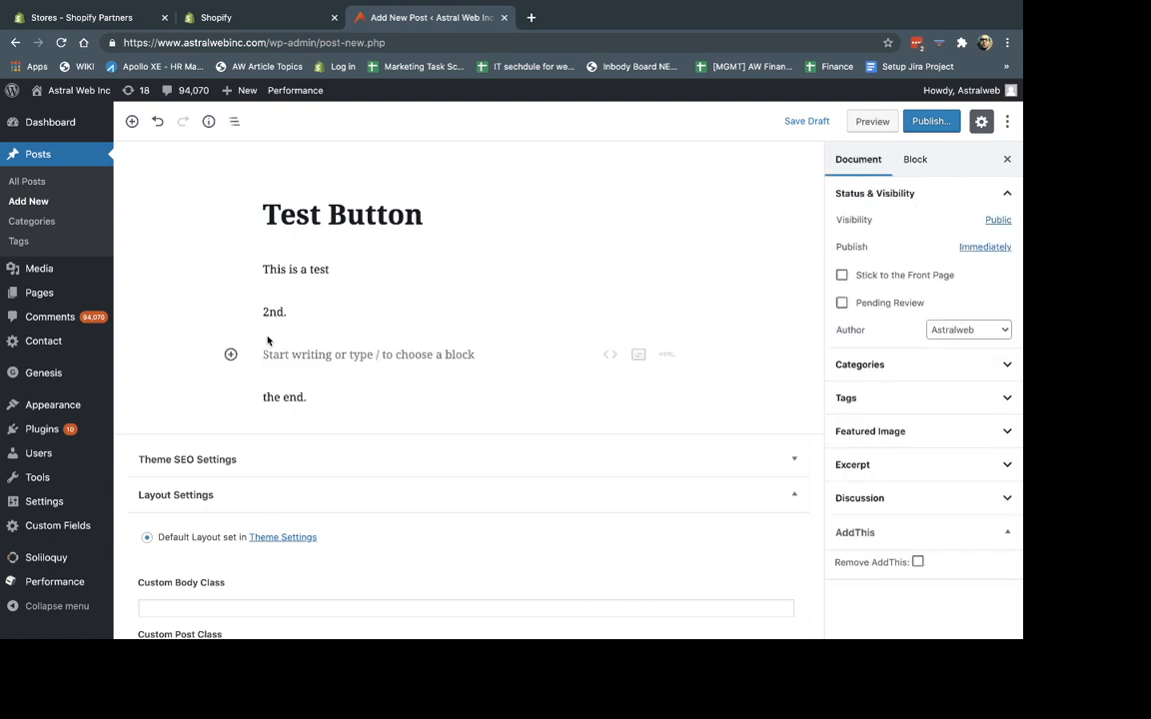
- Paste the Buy Button code into a Custom HTML block between '2nd.' and 'the end.'
{"action": "left_click", "coordinate": [298, 356]}
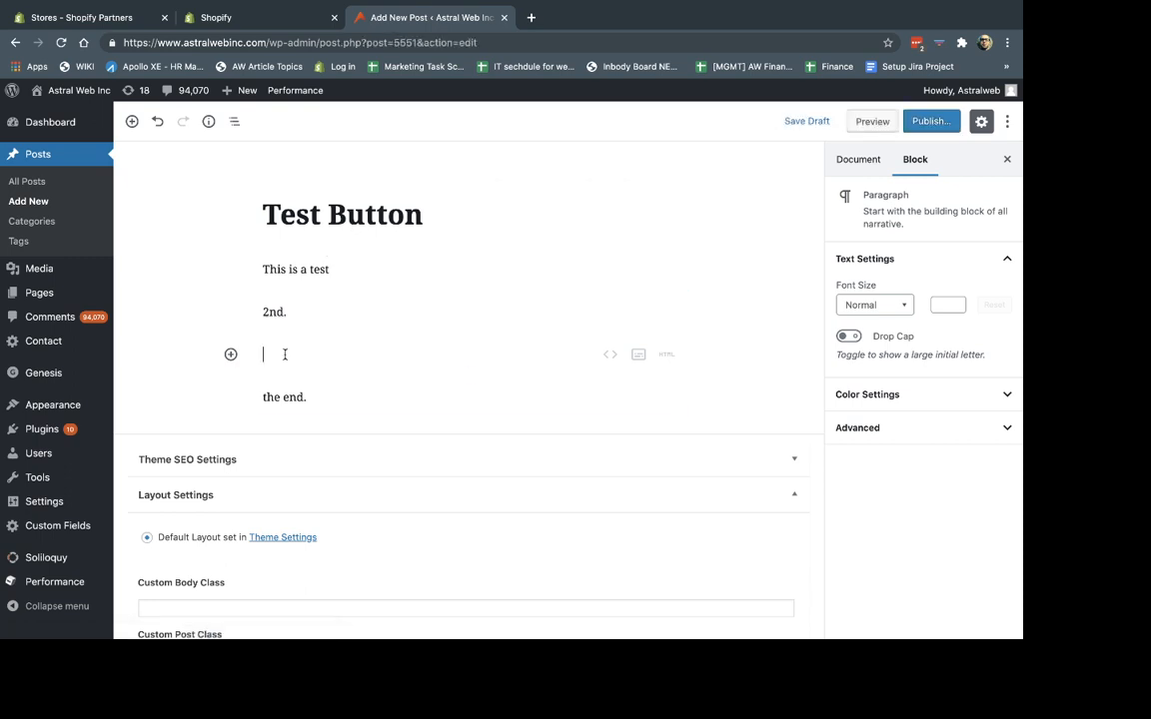
{"action": "mouse_move", "coordinate": [611, 358]}
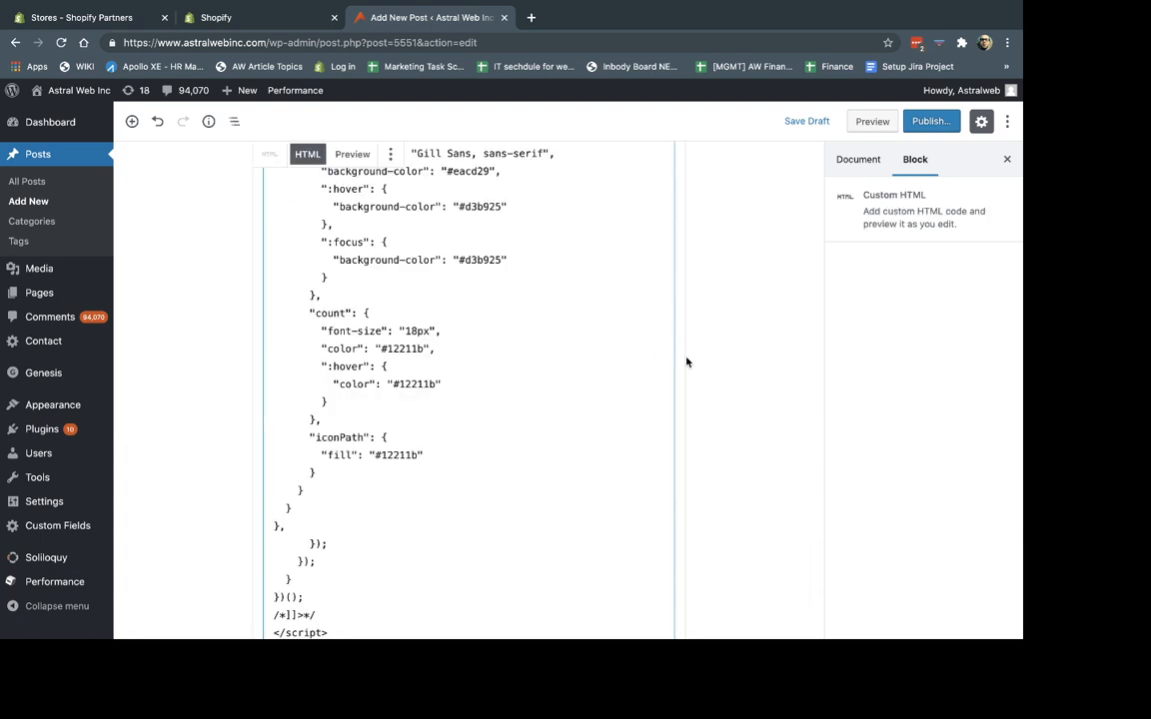
{"action": "left_click", "coordinate": [857, 159]}
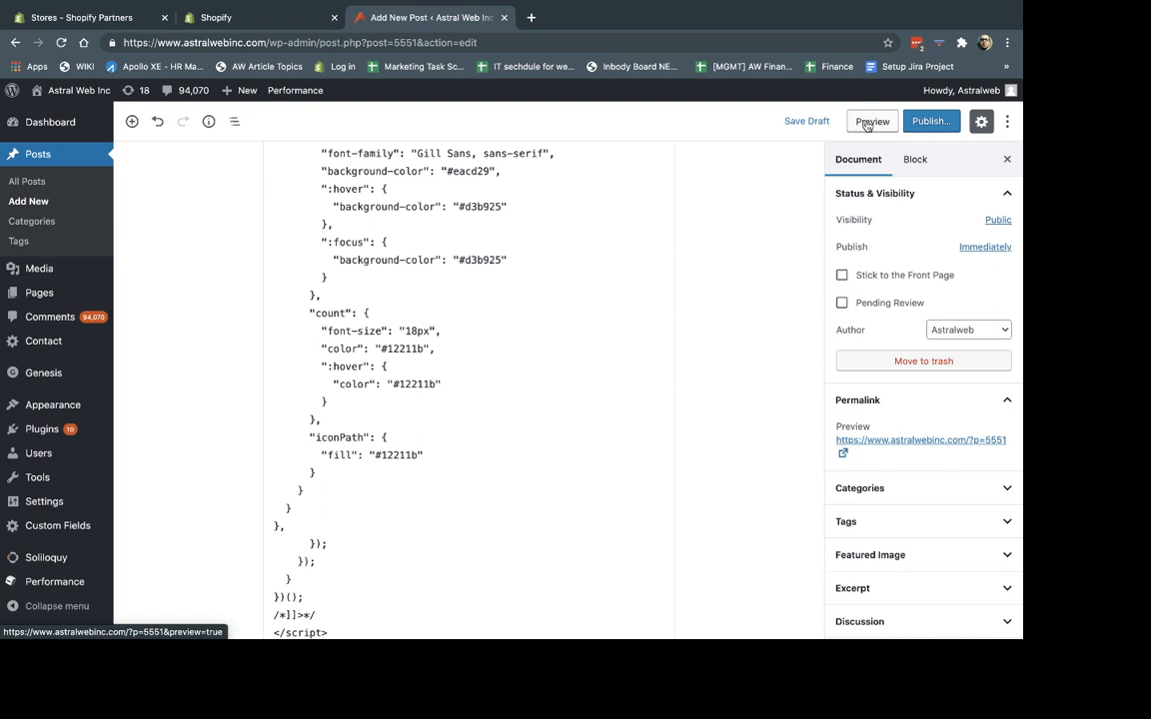
- Preview the post showing the Adidas Classic Backpack and add it to the cart
{"action": "left_click", "coordinate": [871, 121]}
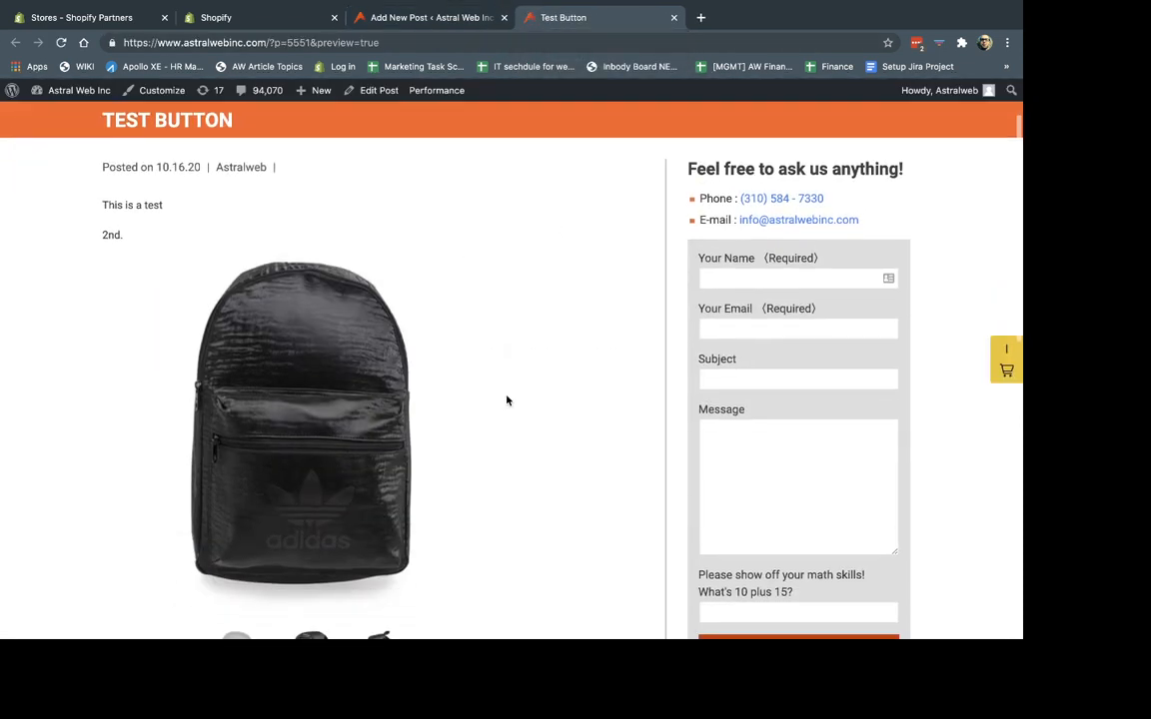
{"action": "scroll", "scroll_direction": "down", "scroll_amount": 3}
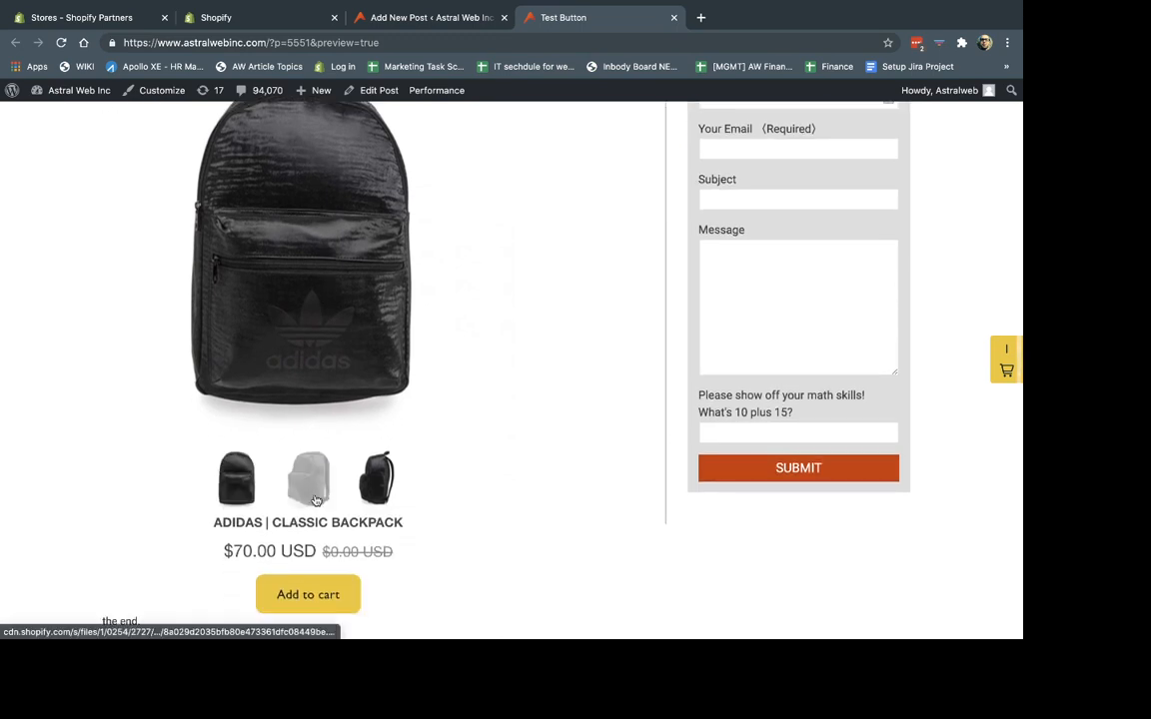
{"action": "scroll", "scroll_direction": "up", "scroll_amount": 3}
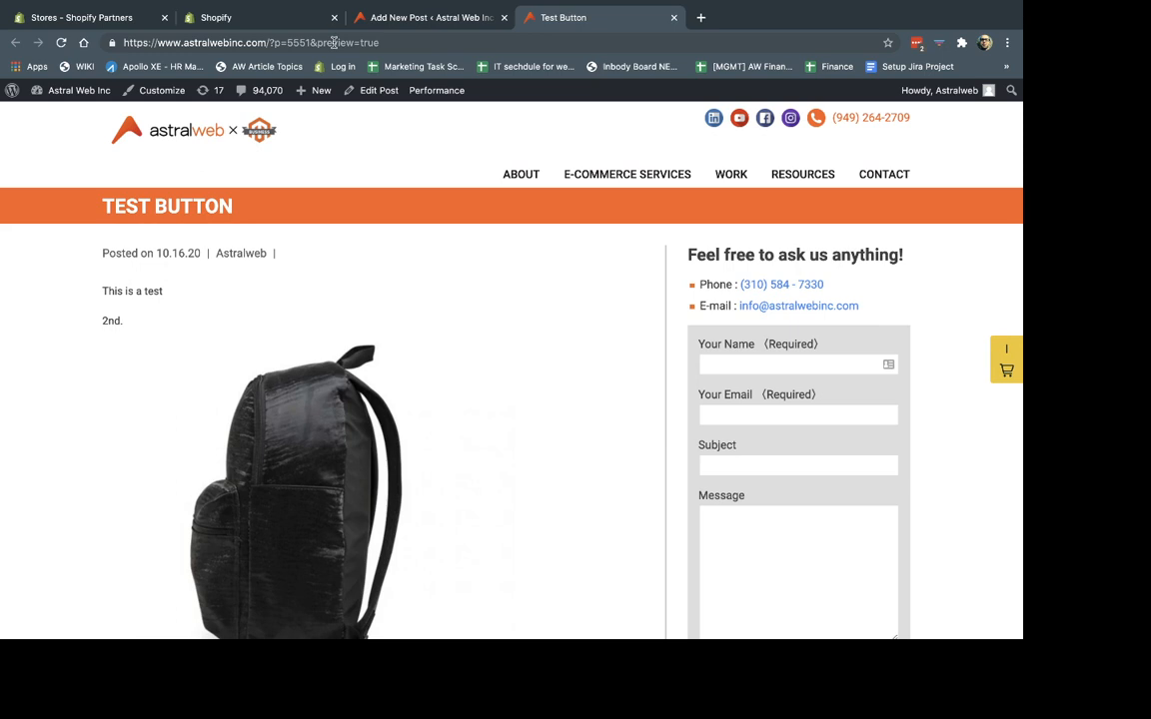
{"action": "scroll", "scroll_direction": "down", "scroll_amount": 3}
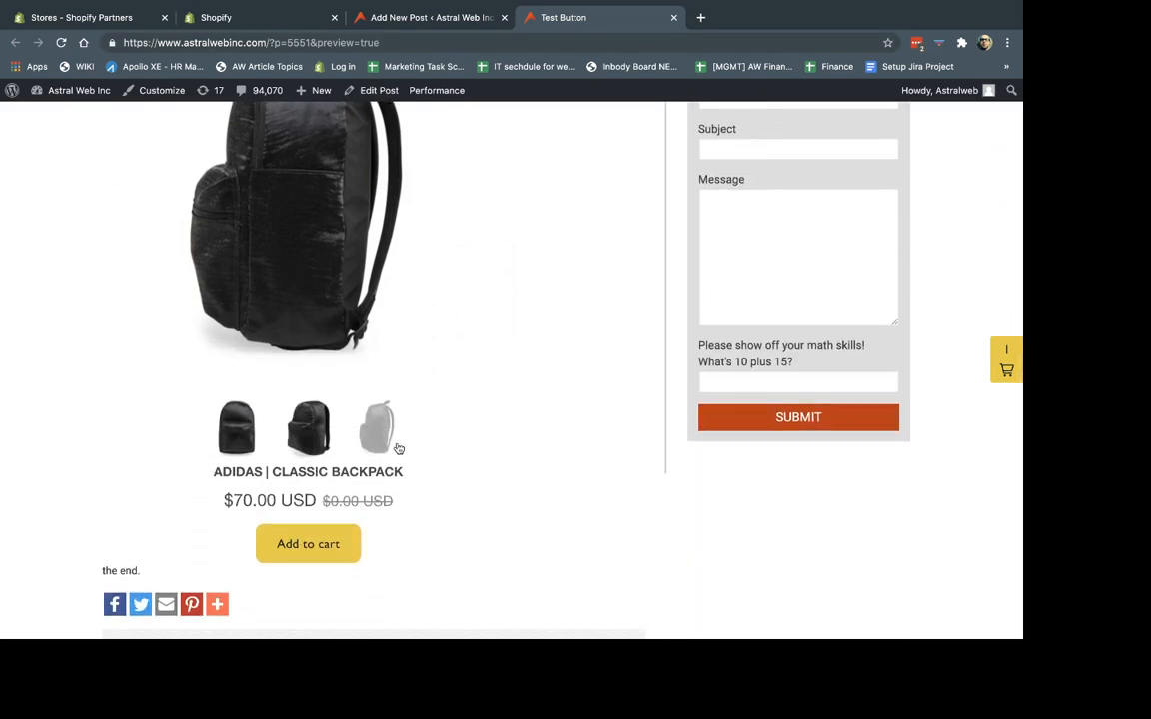
{"action": "mouse_move", "coordinate": [444, 335]}
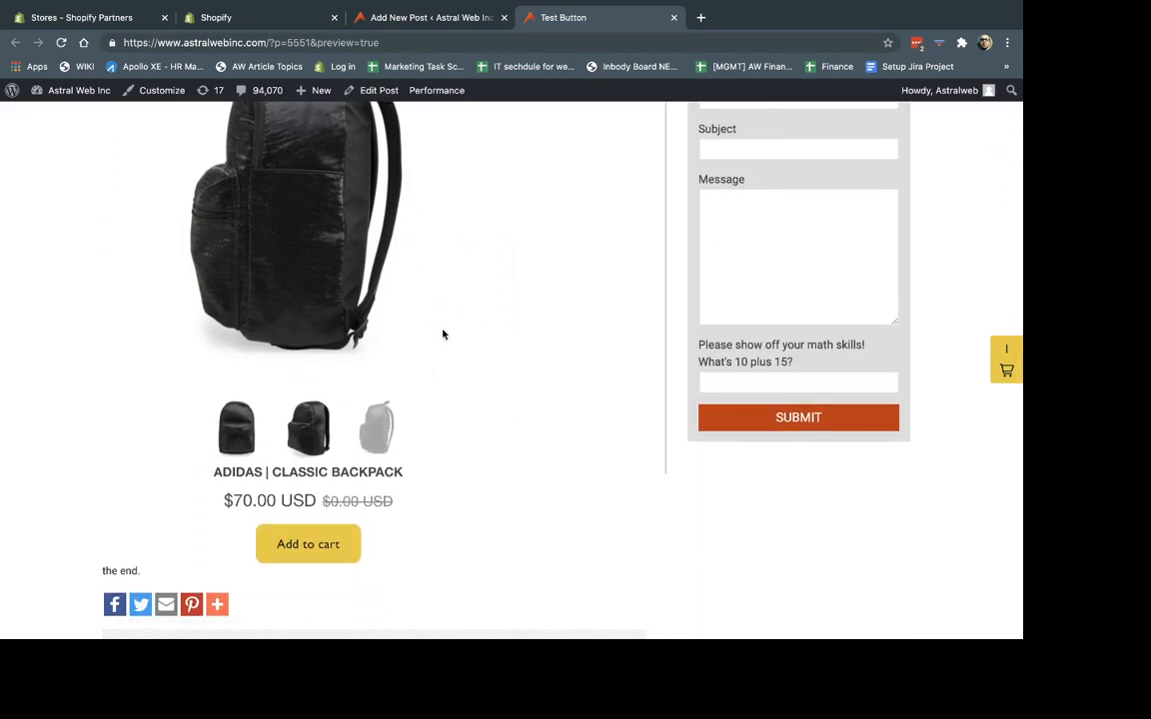
{"action": "left_click", "coordinate": [235, 427]}
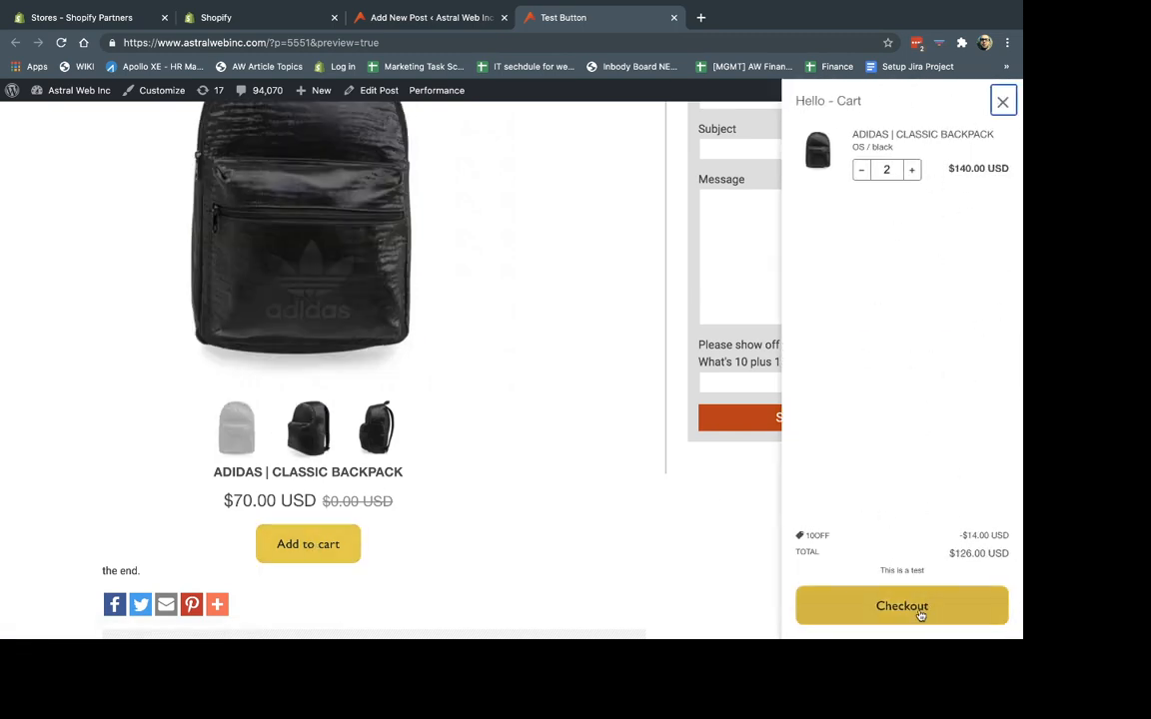
- Proceed to Shopify checkout with the two backpacks in the cart
{"action": "left_click", "coordinate": [901, 605]}
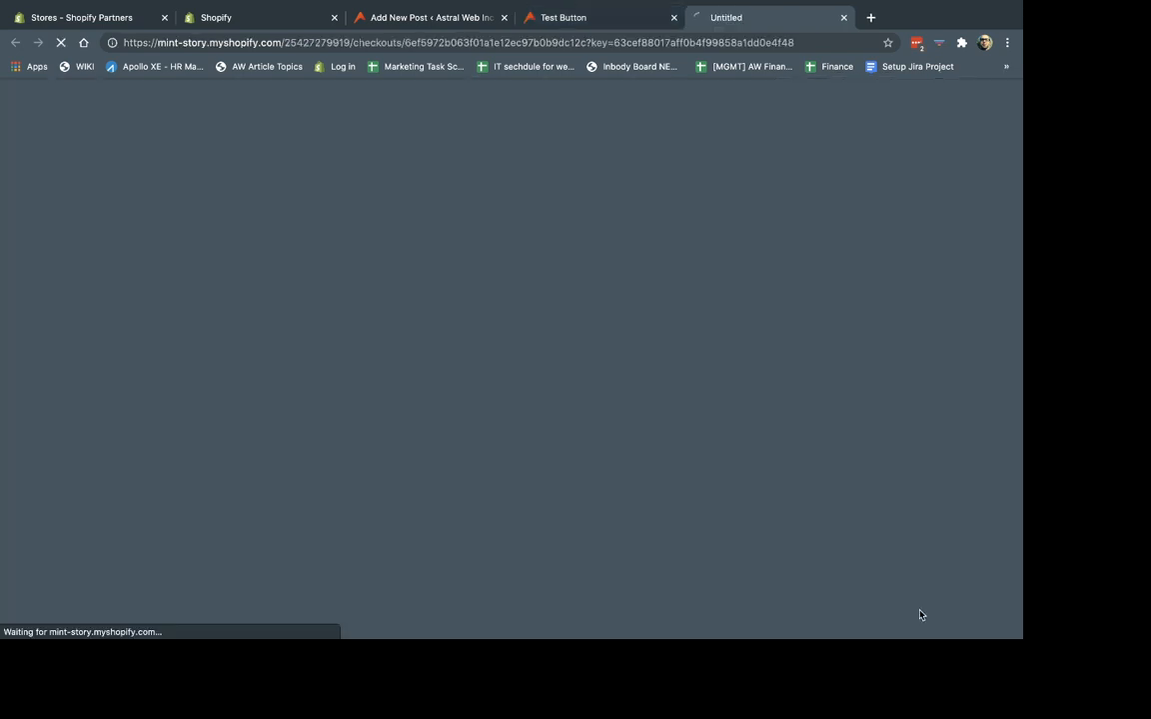